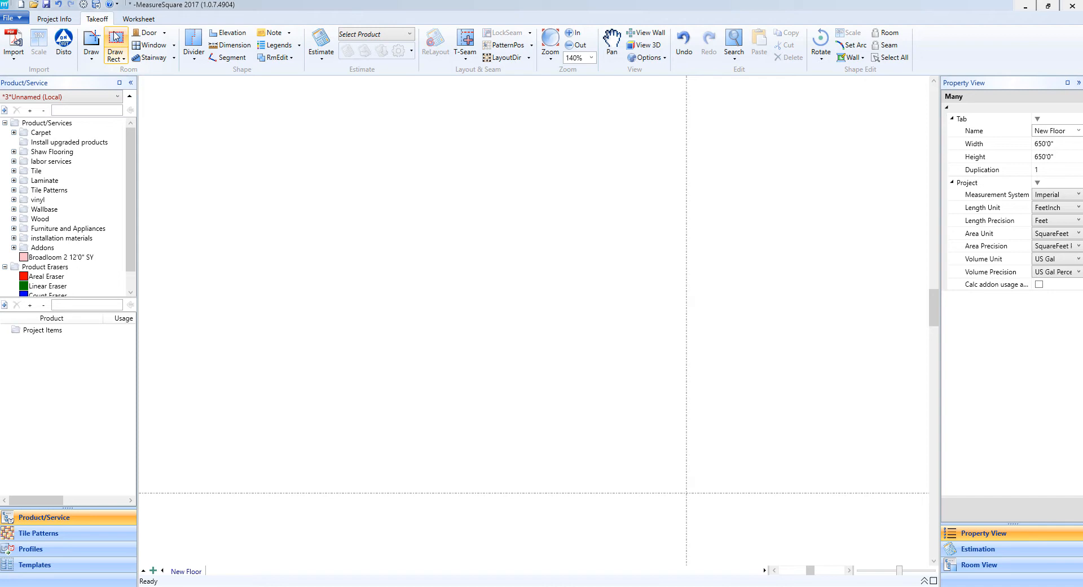
# - Start a new room outline with the Draw tool on the blank floor
pyautogui.click(114, 49)
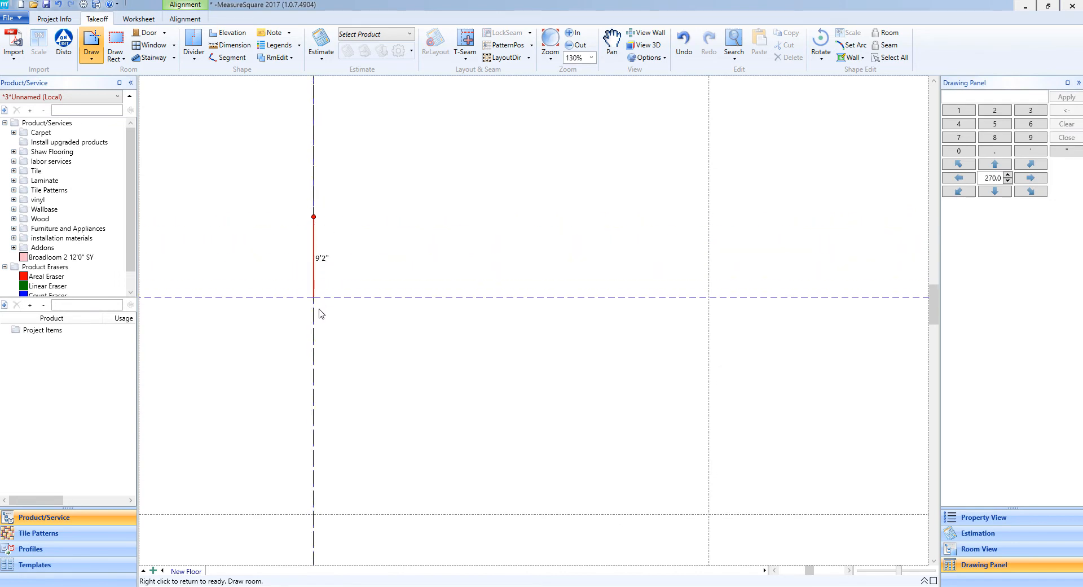
# - Draw room Rm1's walls, including the outward-curved right wall and 26'4" top wall
pyautogui.moveTo(314, 217); pyautogui.dragTo(465, 338)
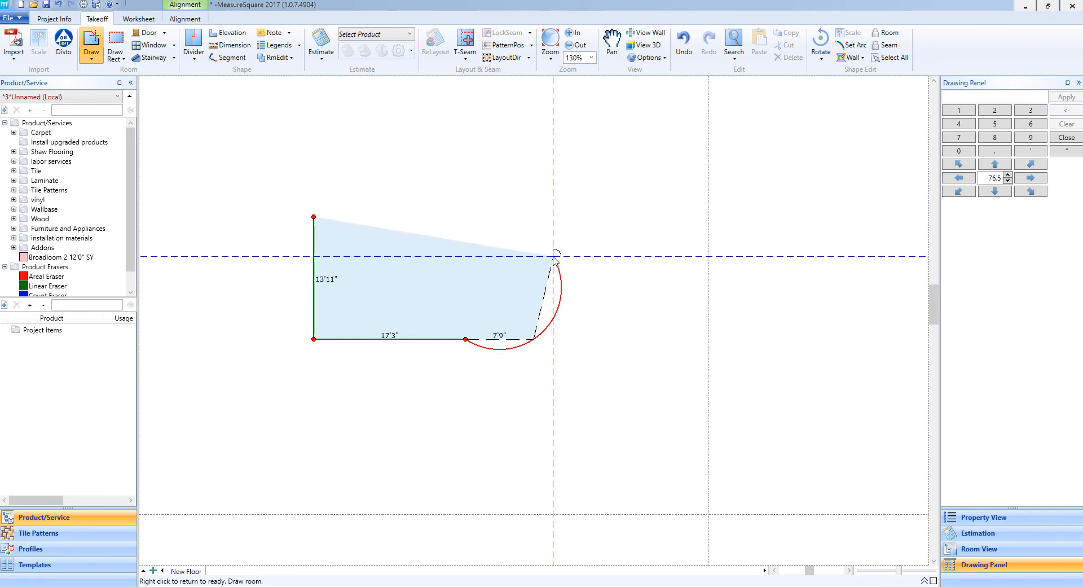
pyautogui.moveTo(556, 262); pyautogui.dragTo(548, 248)
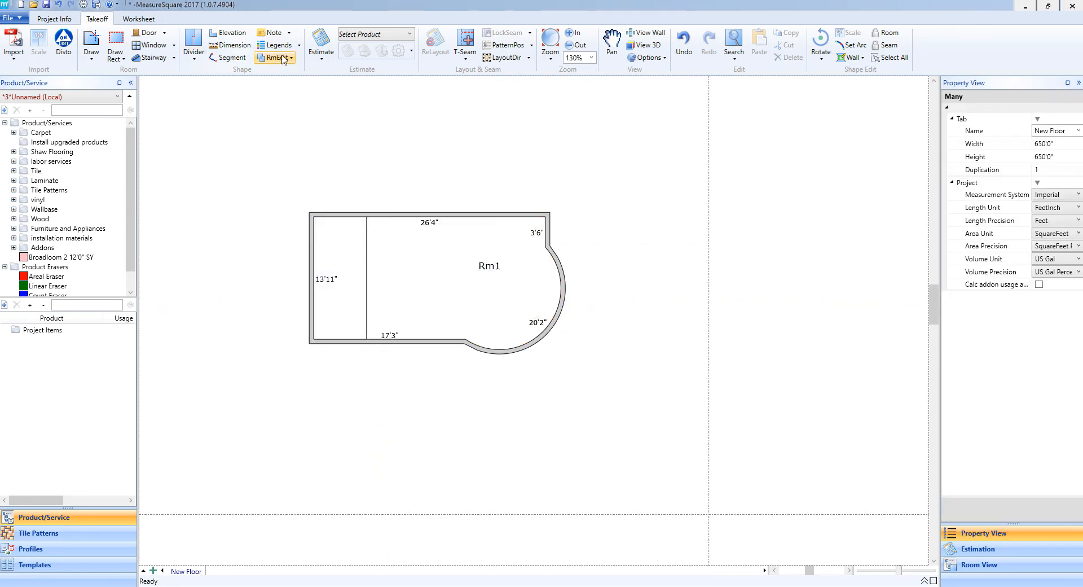
# - Choose Insert Hole from the RmEdit dropdown to add a hole inside Rm1
pyautogui.click(275, 58)
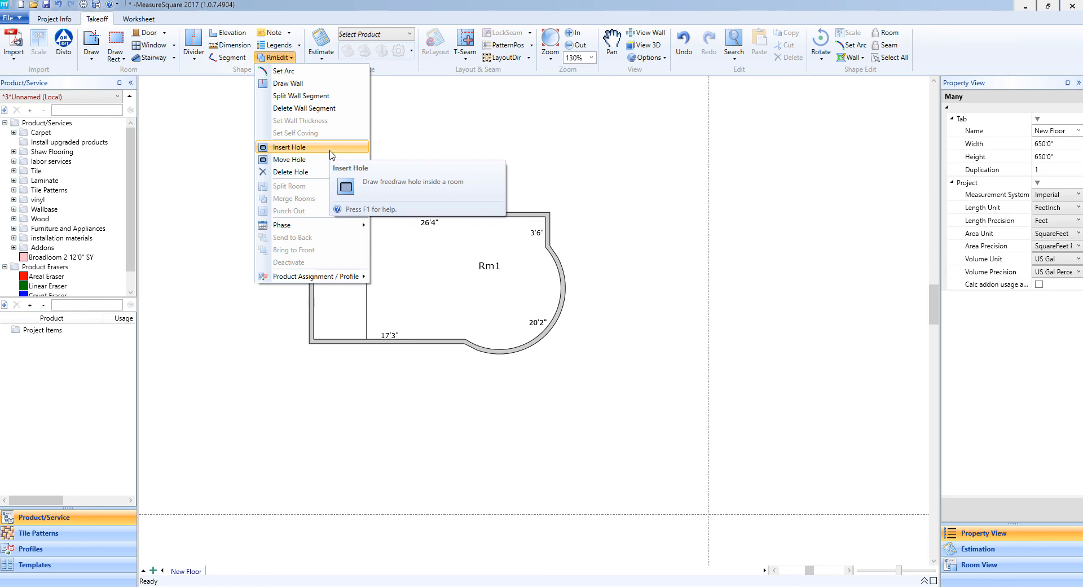
pyautogui.click(289, 147)
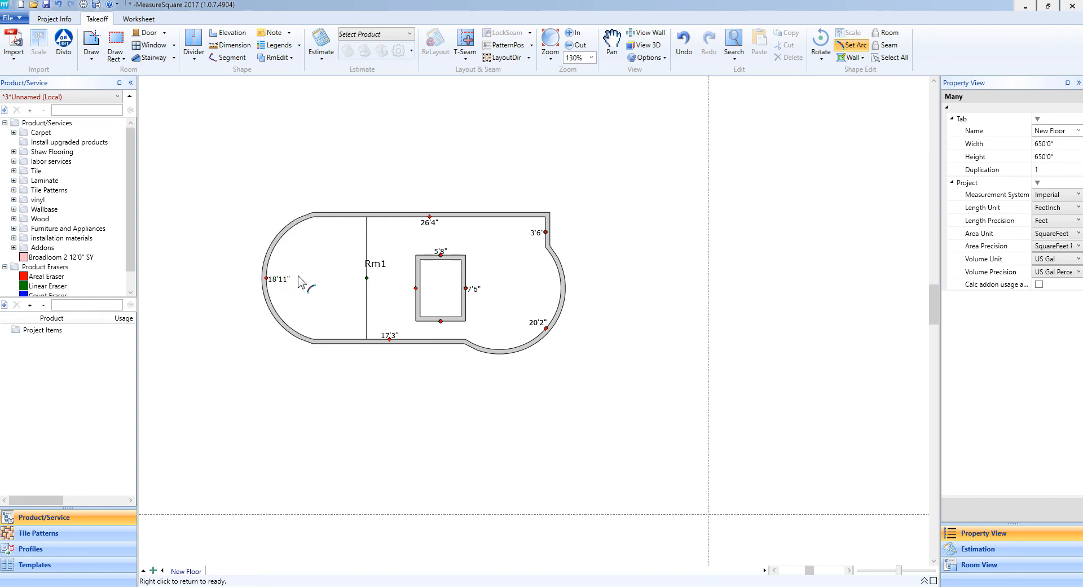
pyautogui.moveTo(345, 294)
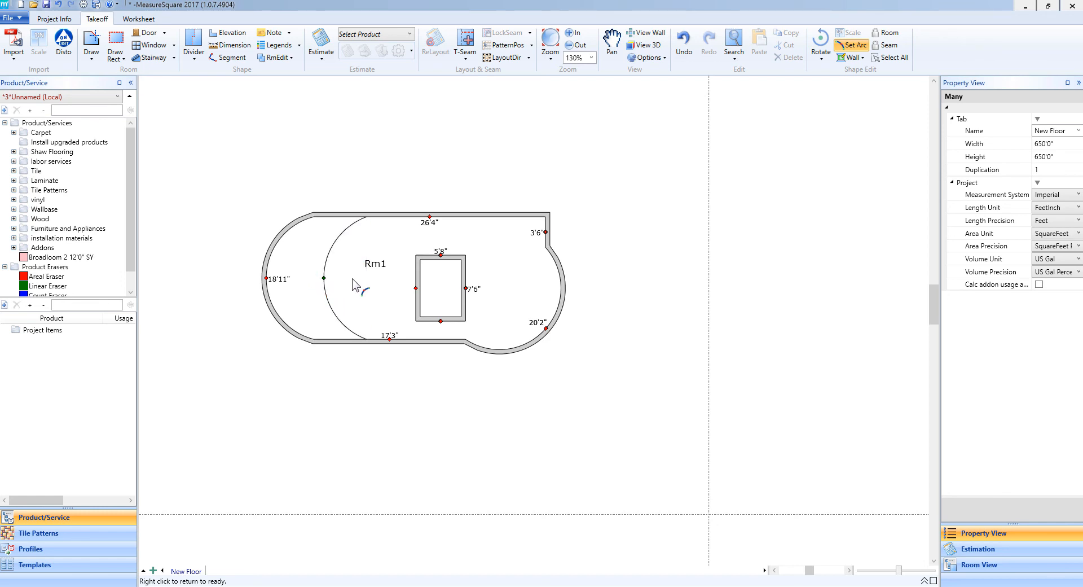
pyautogui.moveTo(444, 277)
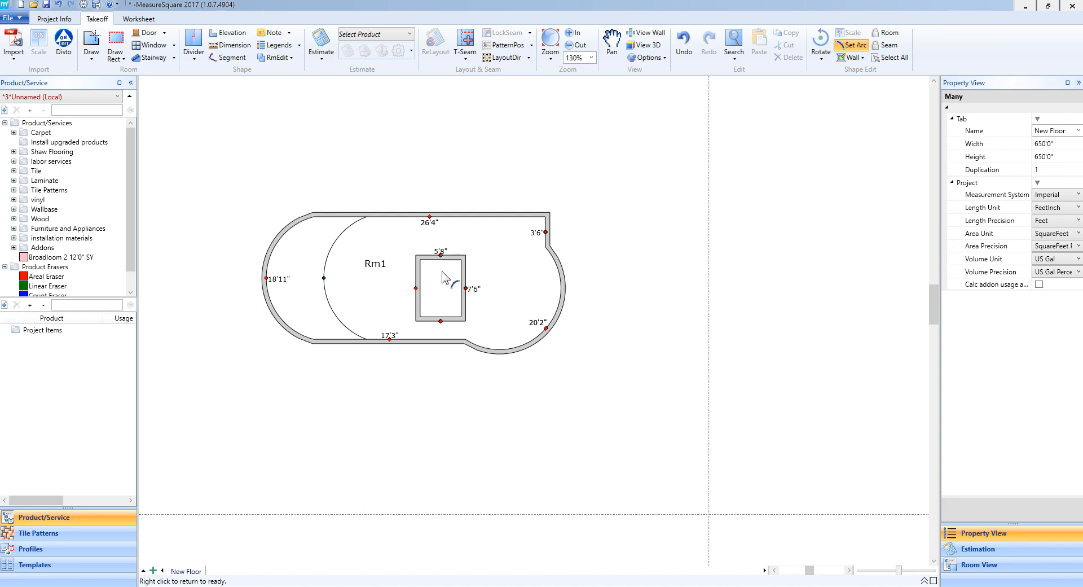
pyautogui.moveTo(442, 262)
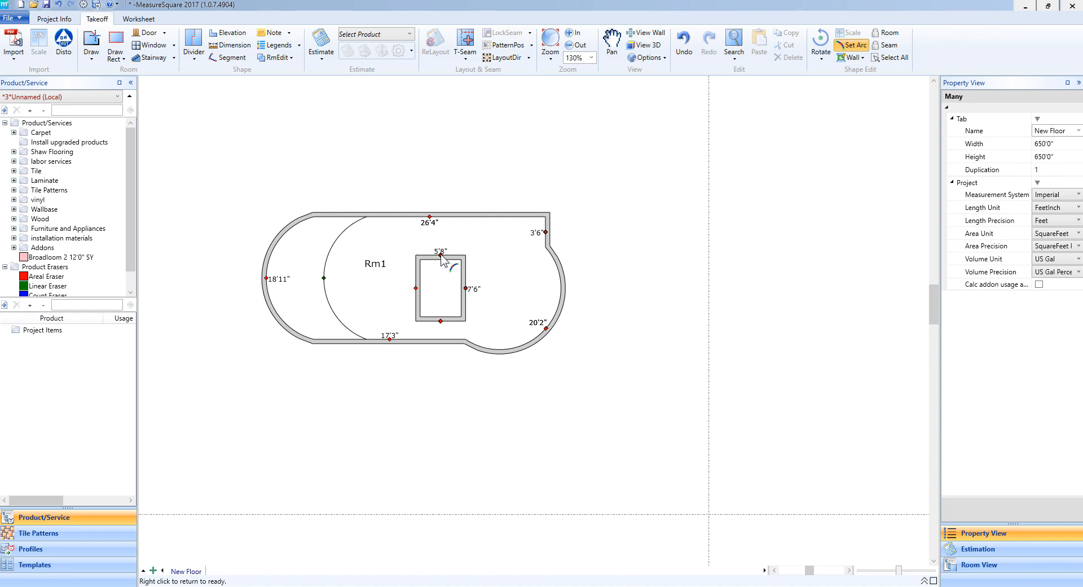